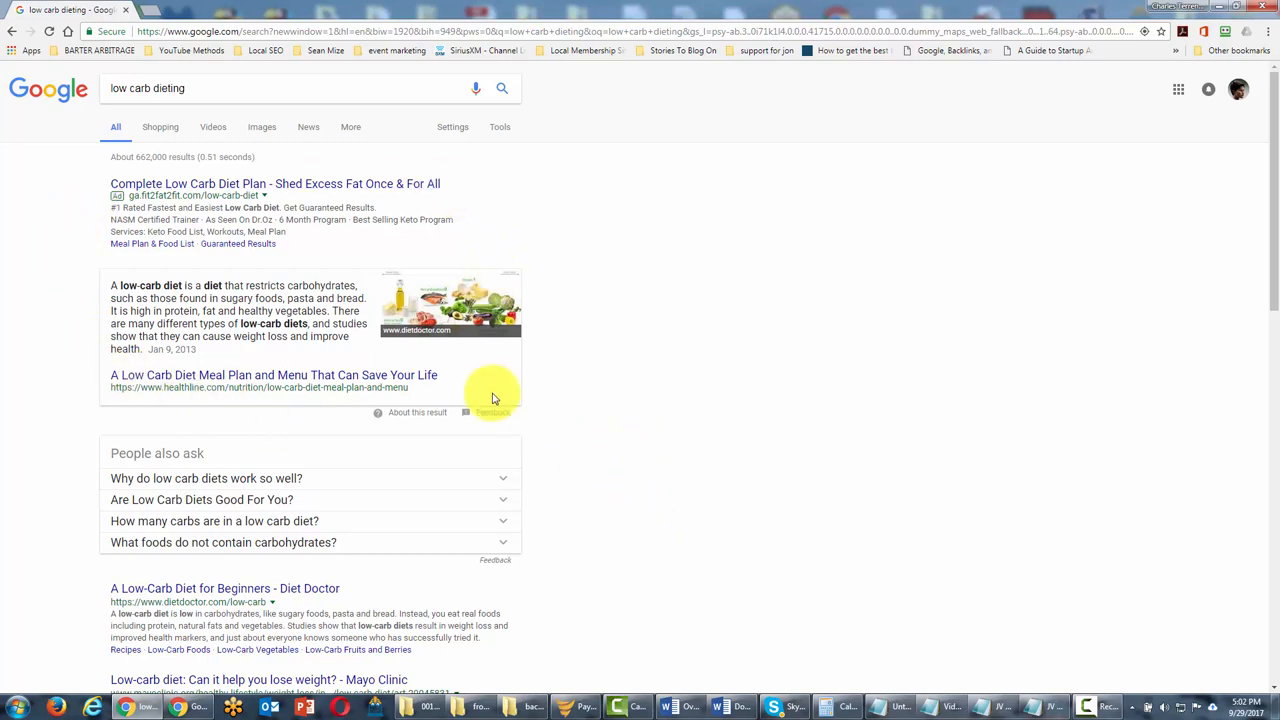
mouse_move(557, 362)
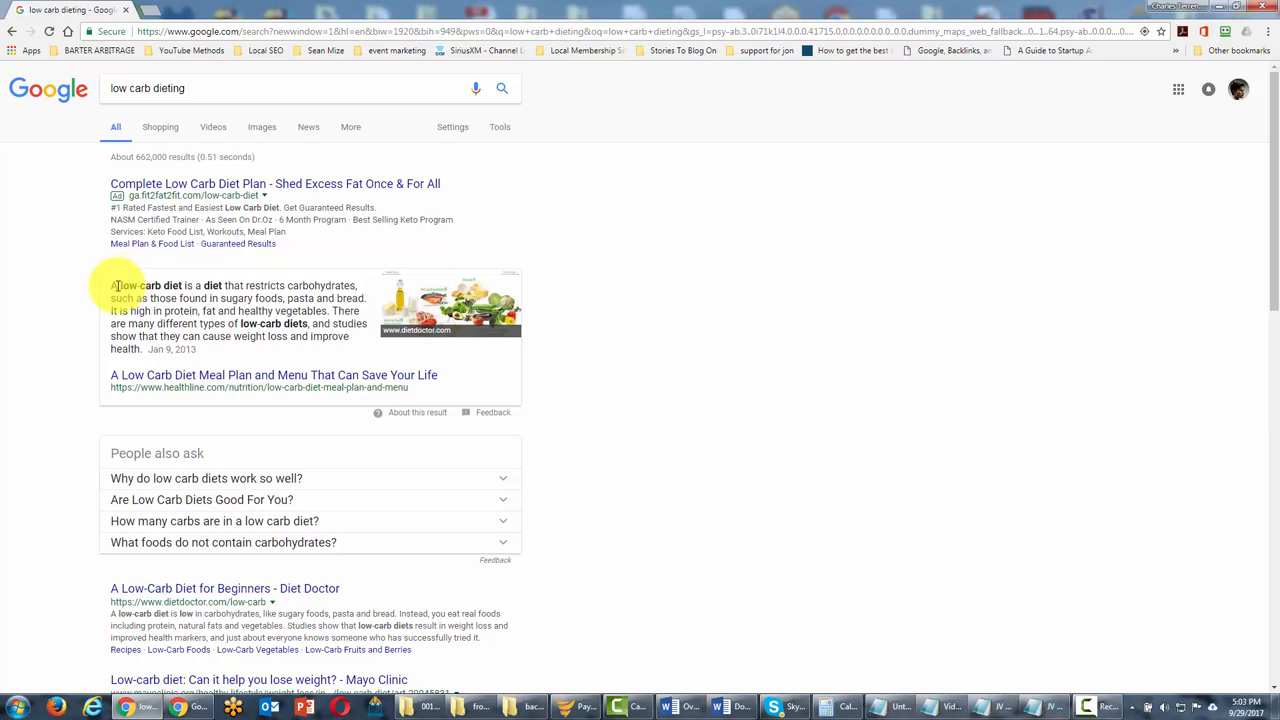
click(695, 31)
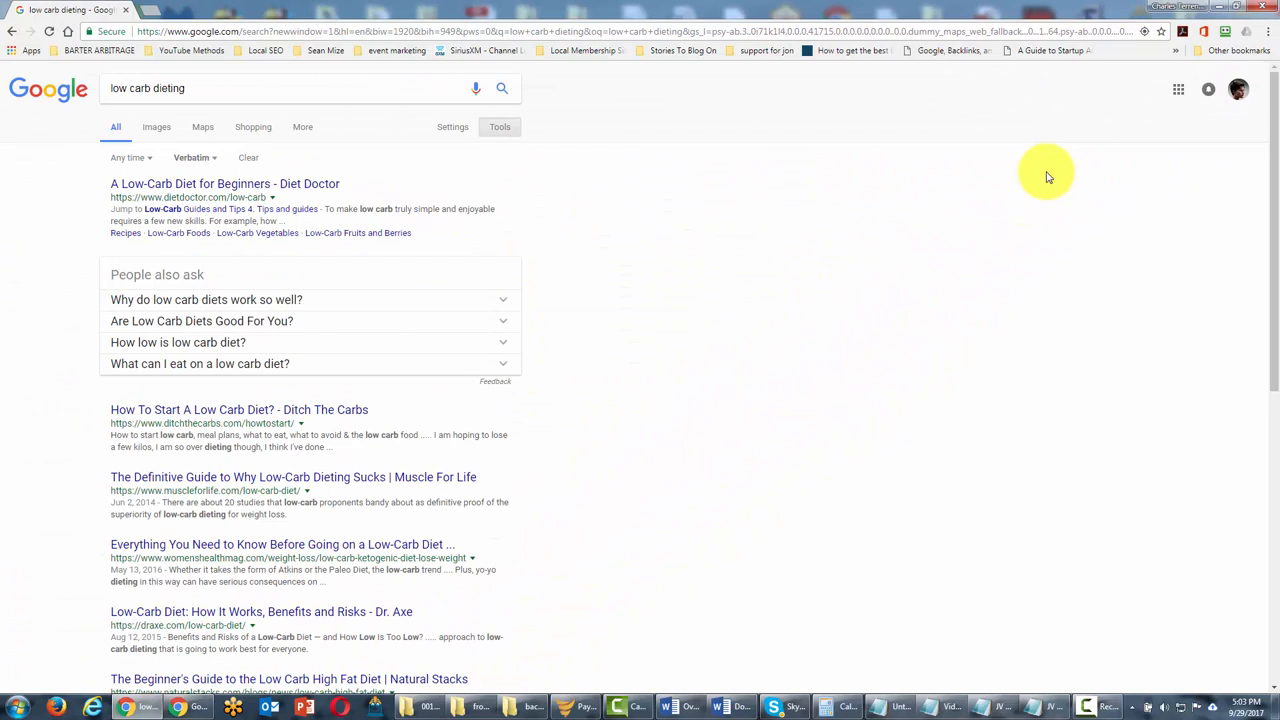
mouse_move(670, 275)
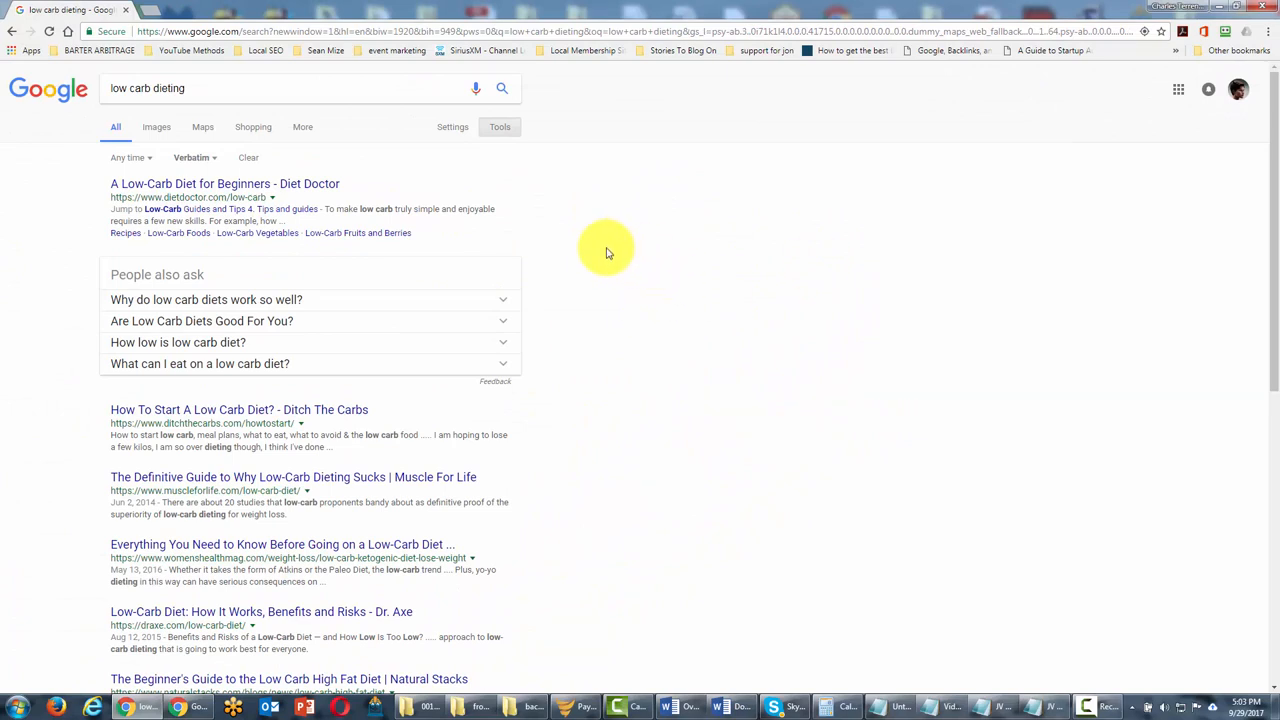
mouse_move(647, 180)
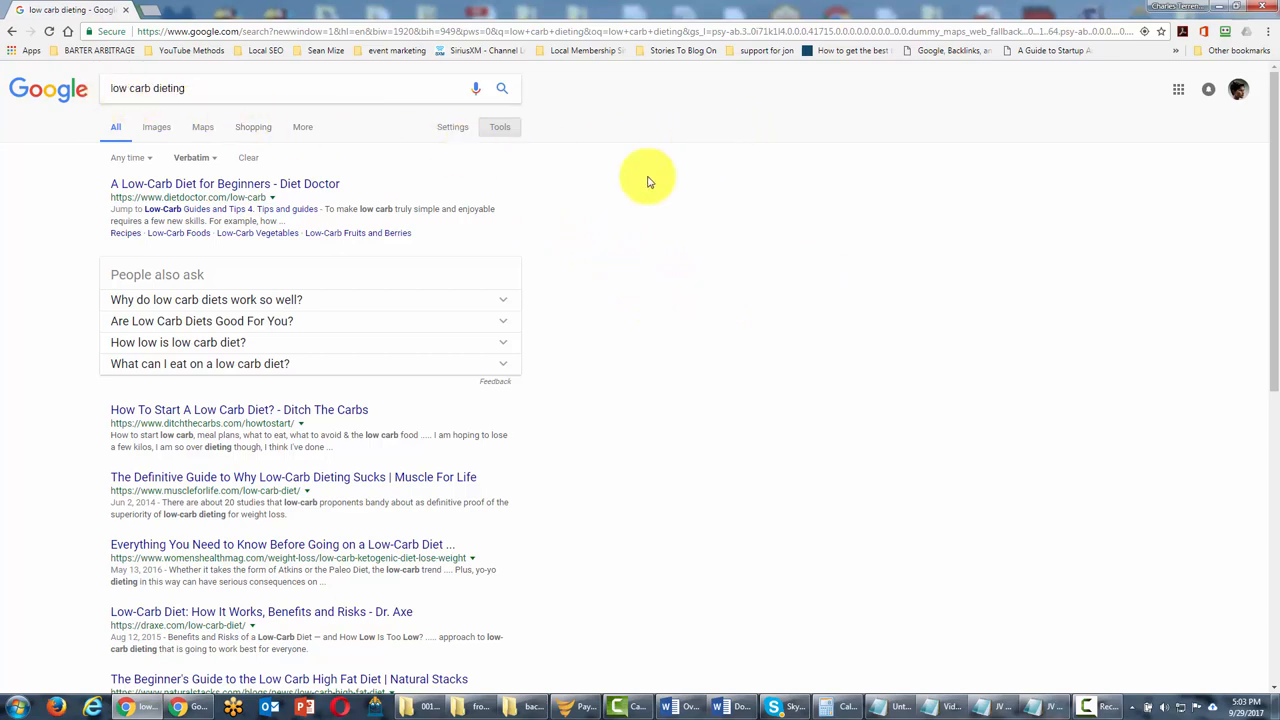
mouse_move(568, 247)
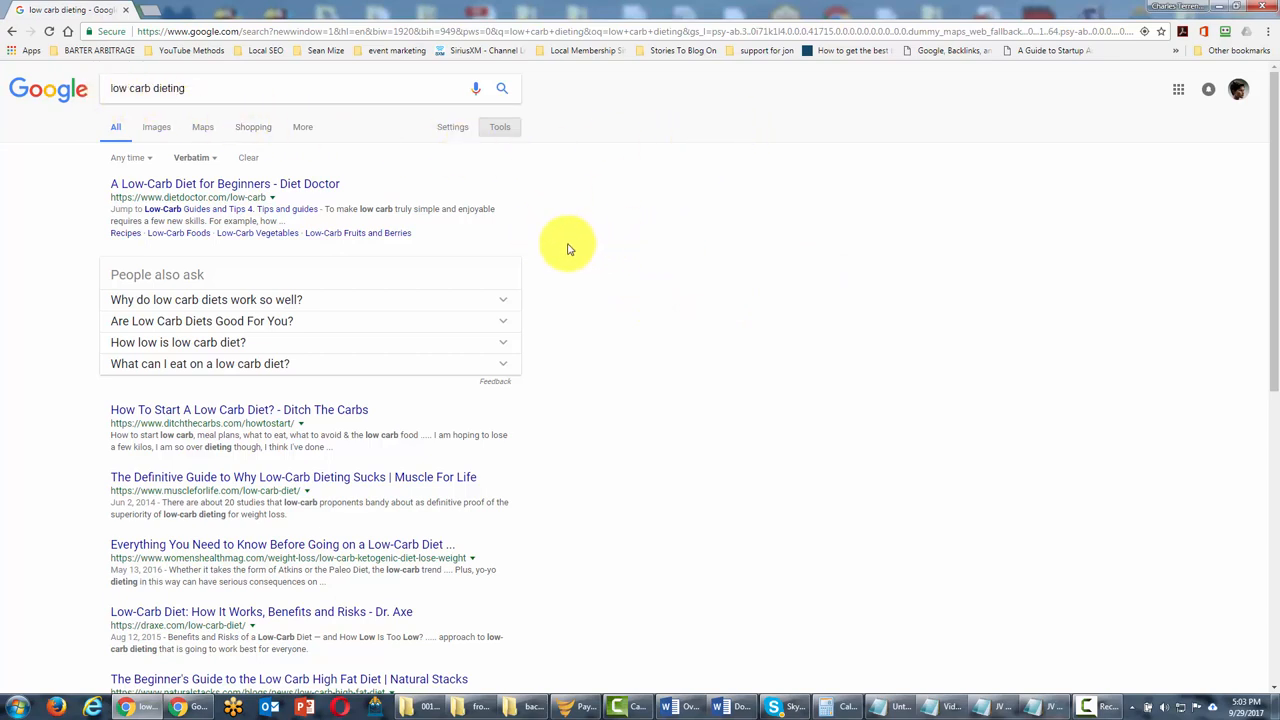
mouse_move(677, 387)
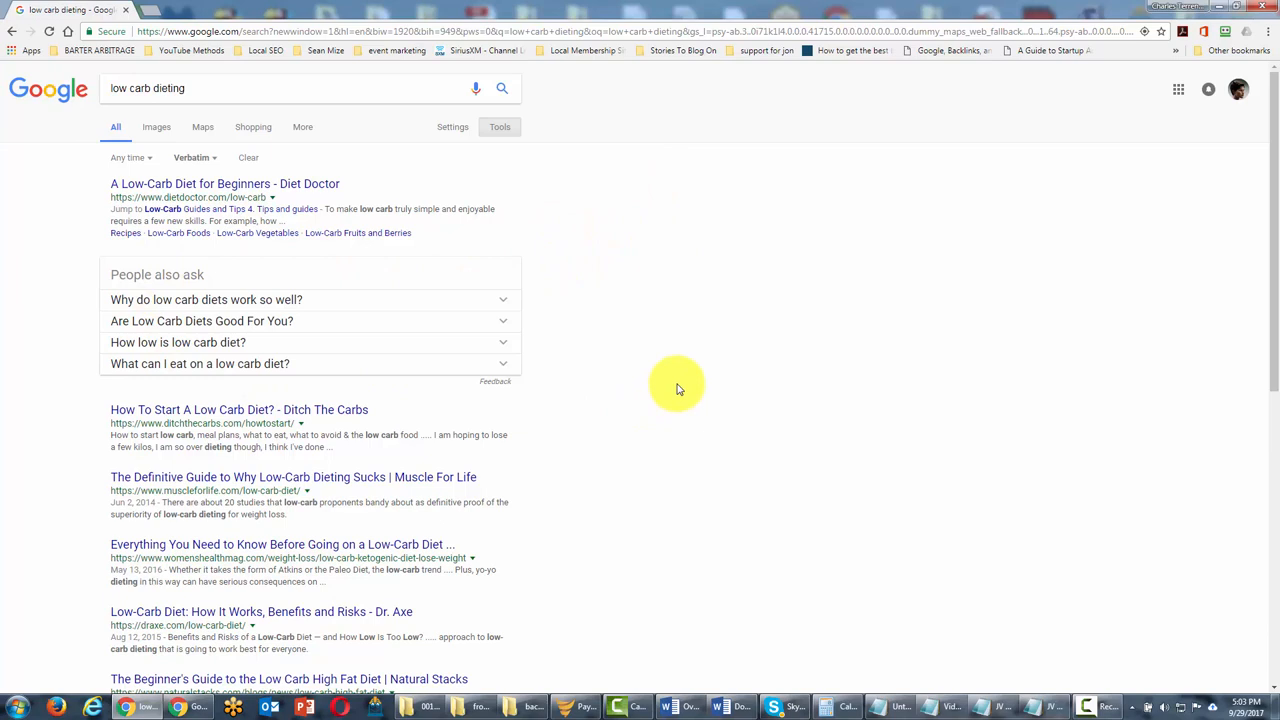
mouse_move(650, 407)
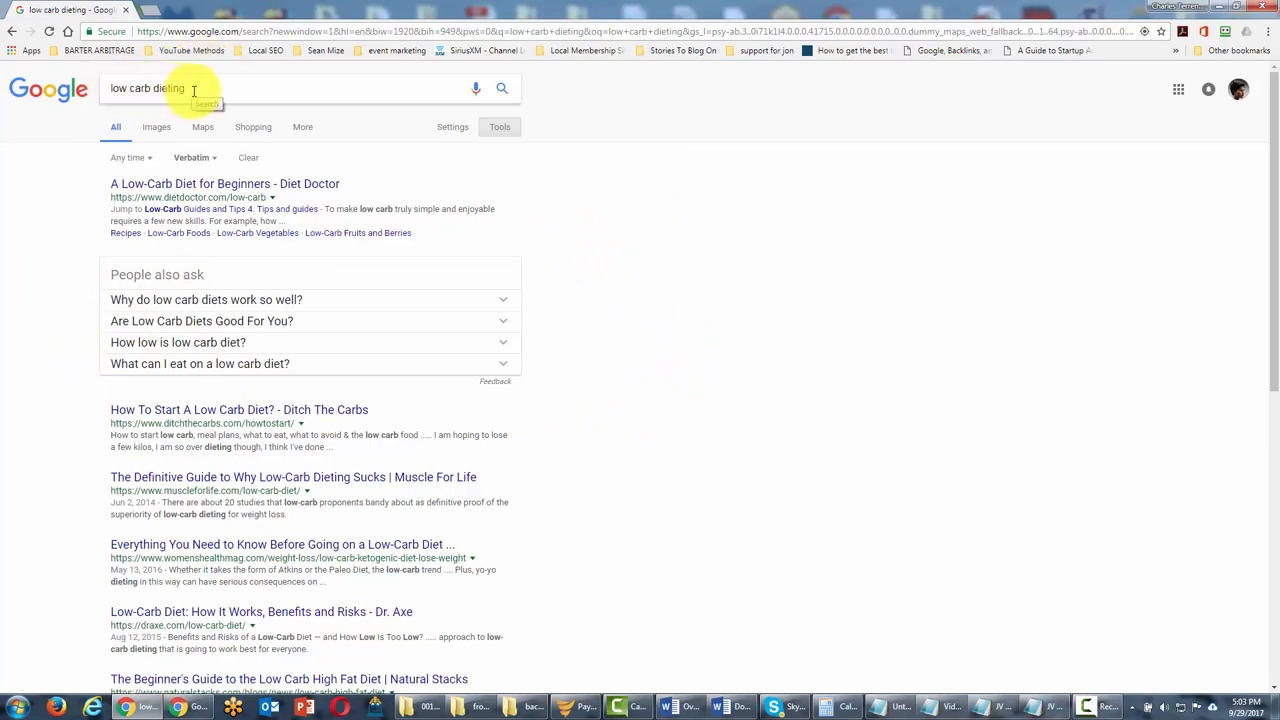
click(140, 88)
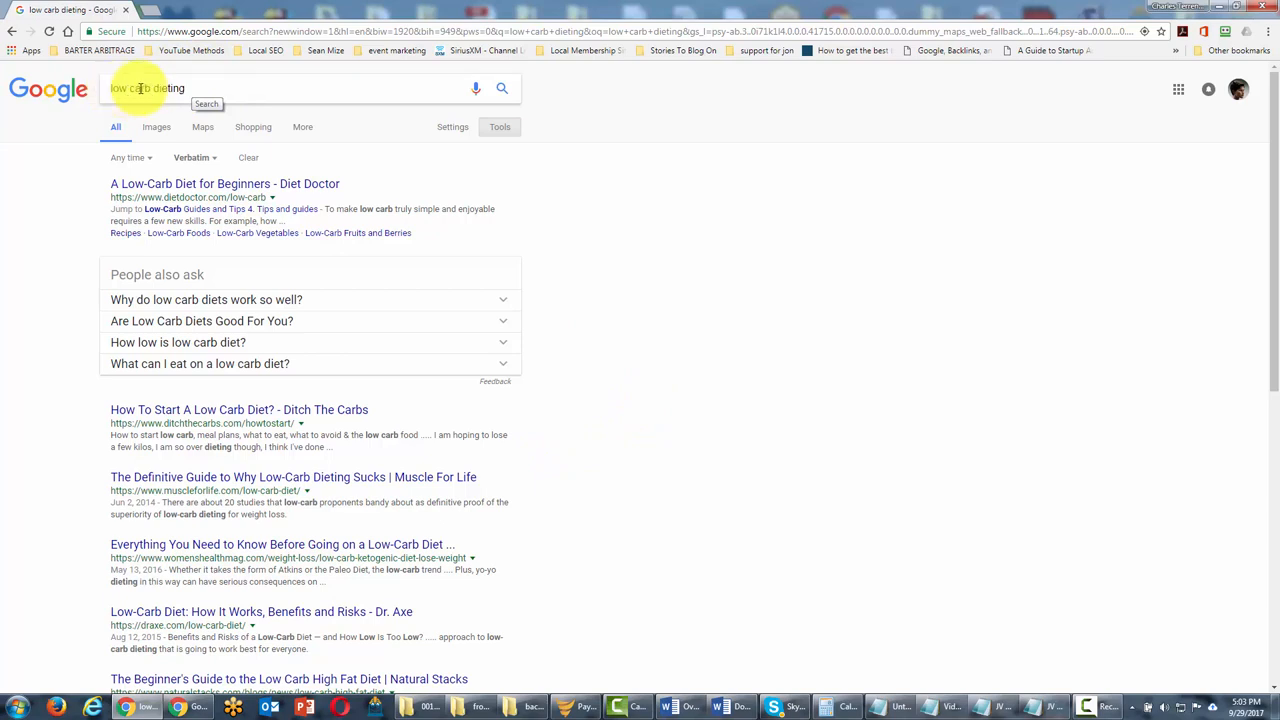